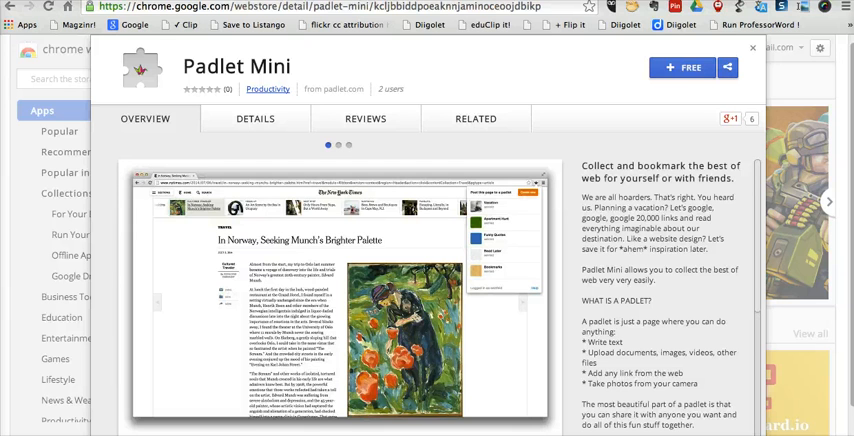
mouse_move(683, 67)
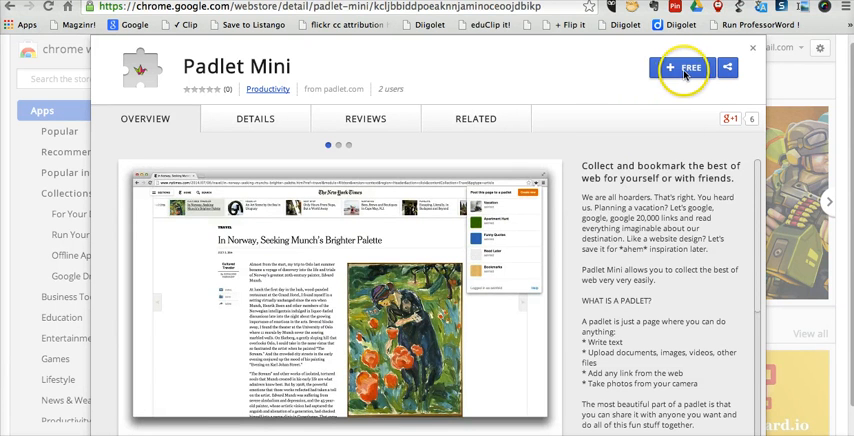
- Add Padlet Mini from its Chrome Web Store page and accept the requested permissions
left_click(684, 67)
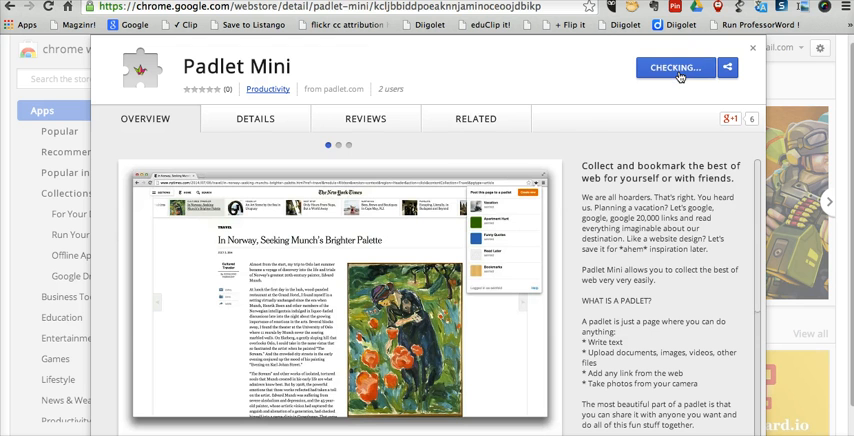
left_click(675, 68)
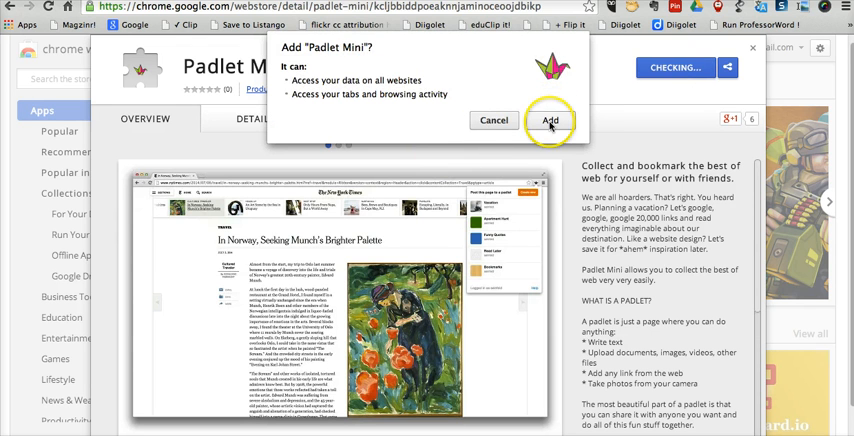
left_click(550, 120)
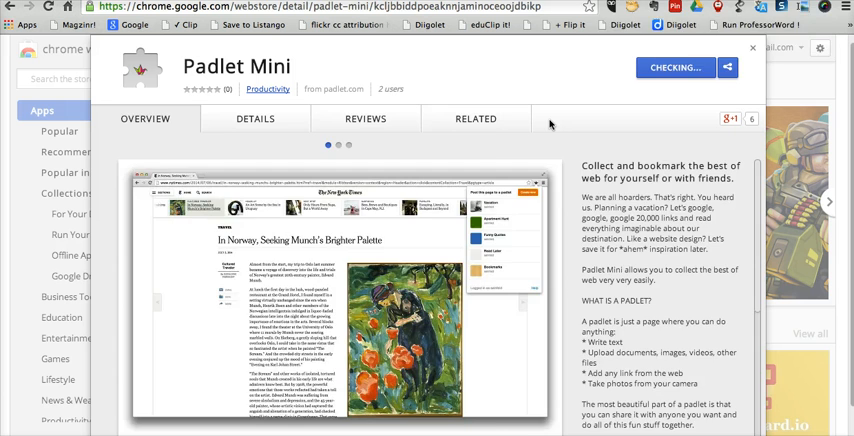
left_click(675, 67)
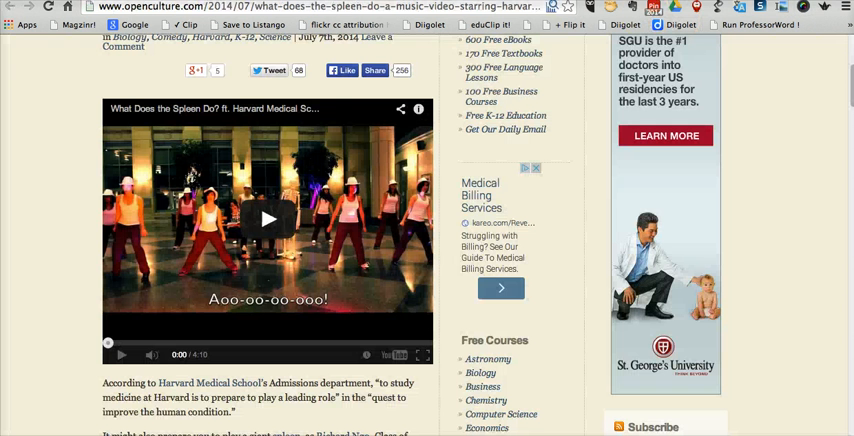
- Scroll up to the 'What Does the Spleen Do?' headline above the embedded video
scroll("up", 3)
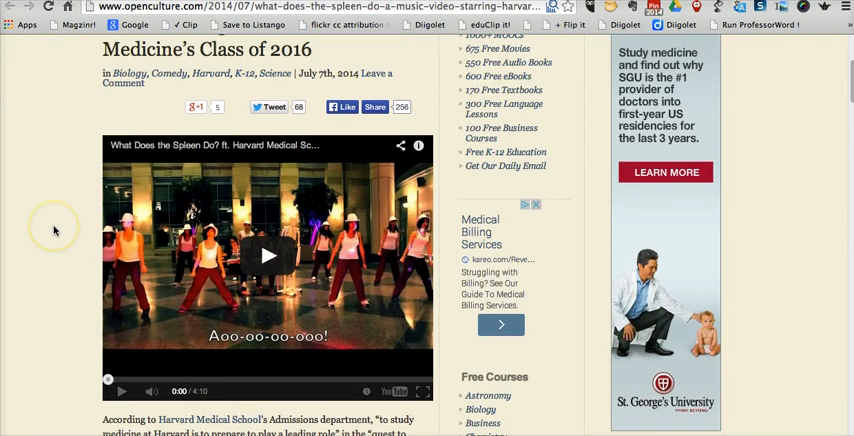
scroll("up", 3)
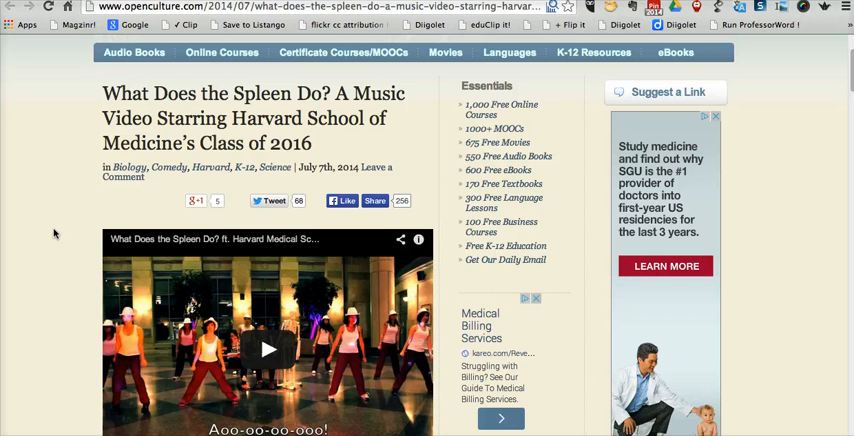
scroll("up", 3)
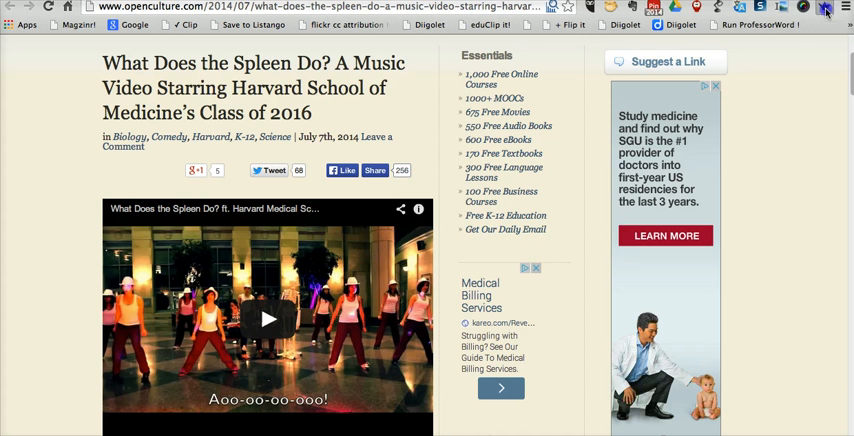
- Create a public padlet named 'Group bookmarks' from Padlet Mini holding the spleen article
left_click(827, 8)
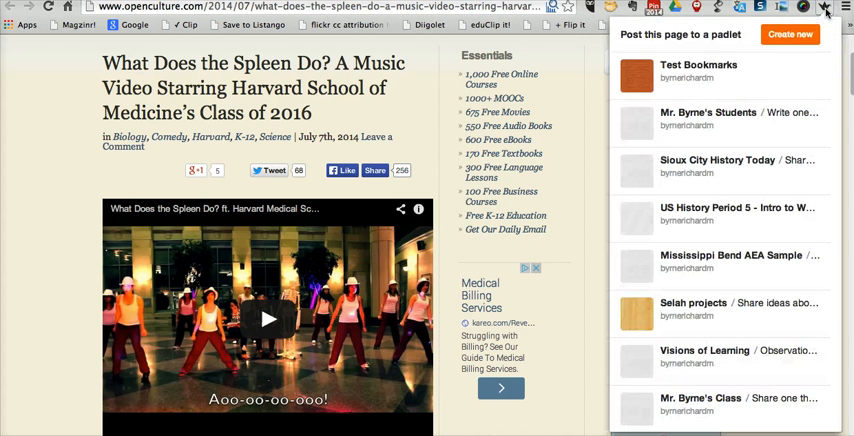
mouse_move(745, 104)
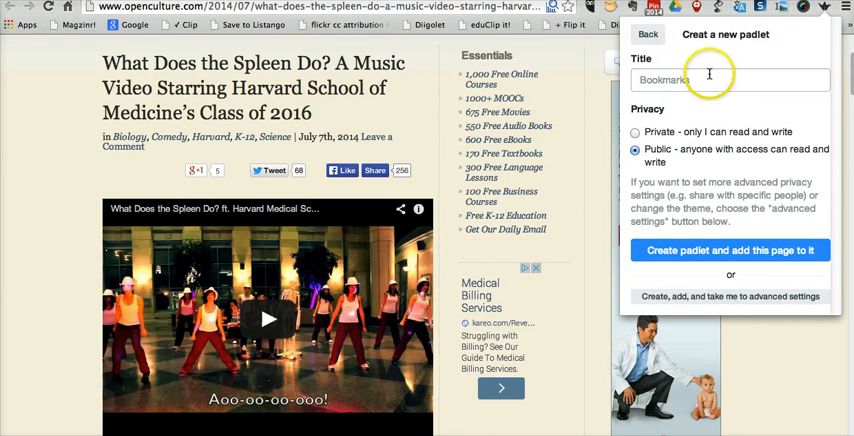
type("Grou")
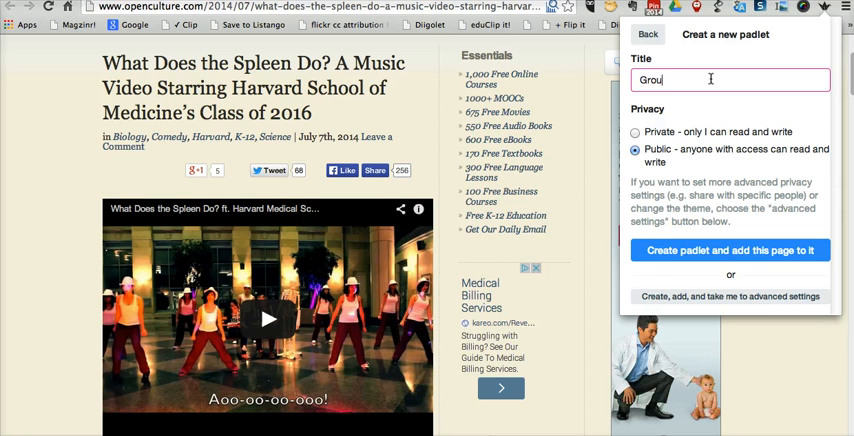
type("p bookmarks")
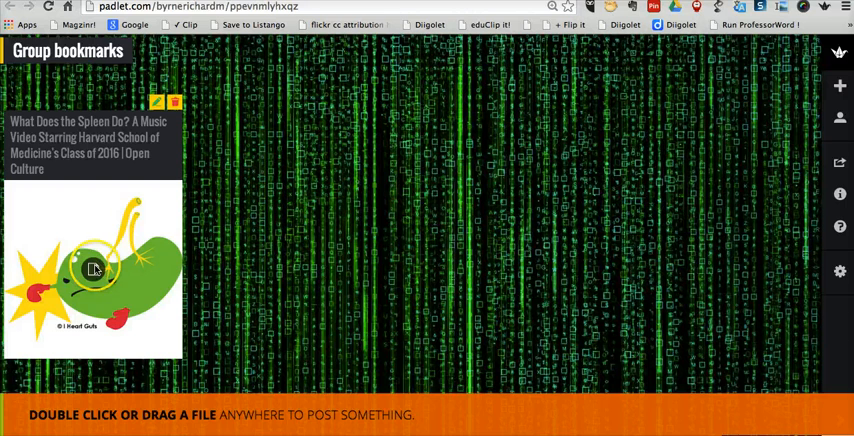
mouse_move(93, 270)
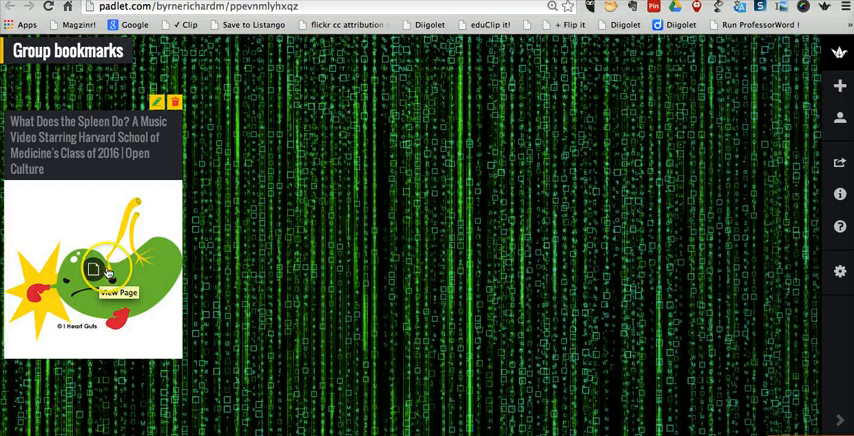
mouse_move(715, 105)
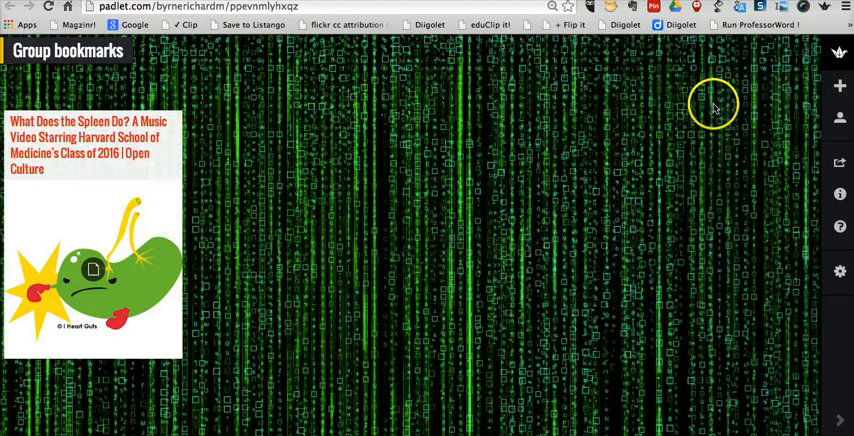
mouse_move(720, 100)
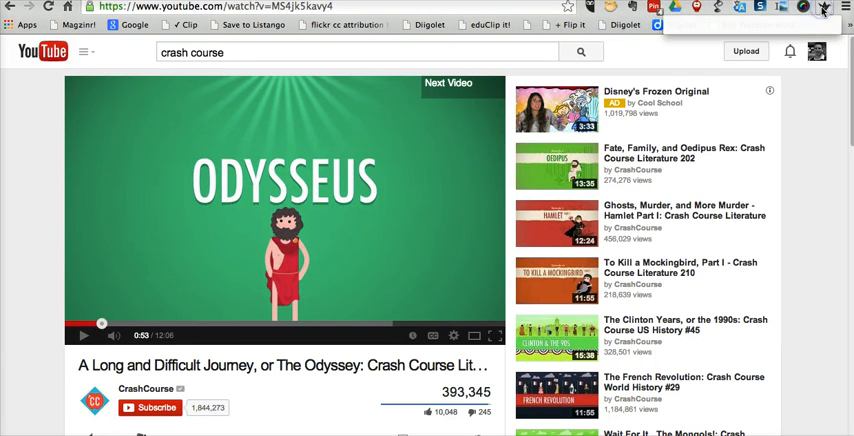
- Post the Crash Course Odyssey video to Group bookmarks through Padlet Mini
left_click(824, 7)
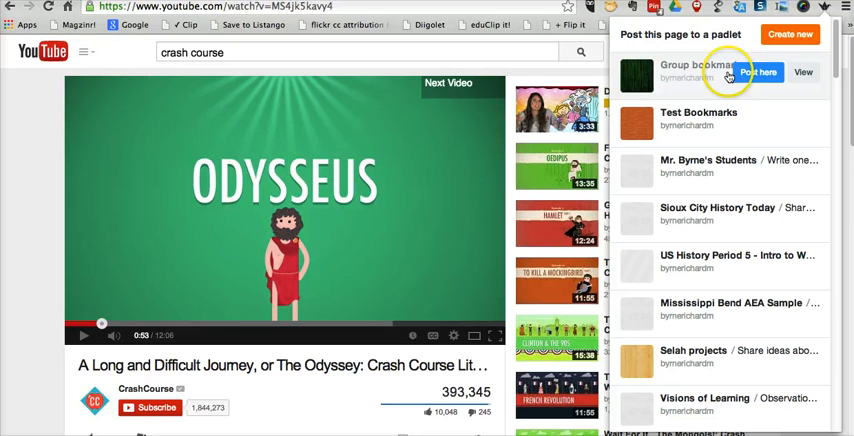
left_click(759, 72)
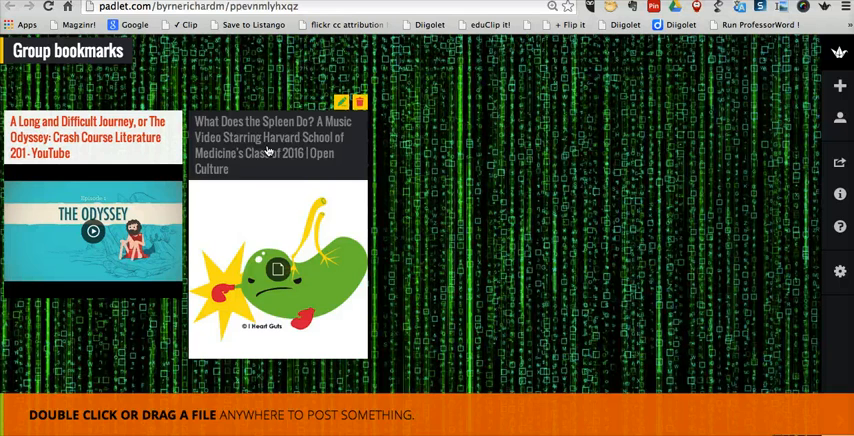
mouse_move(289, 229)
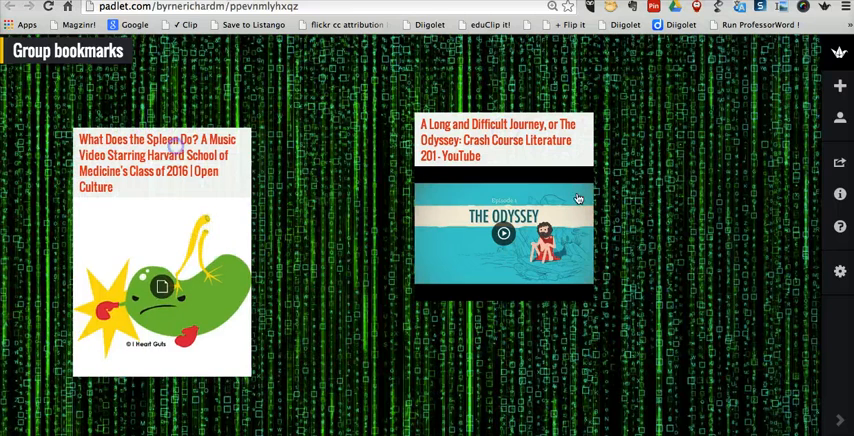
- Set Group bookmarks privacy to Hidden Link with visitors limited to Can View
left_click(839, 271)
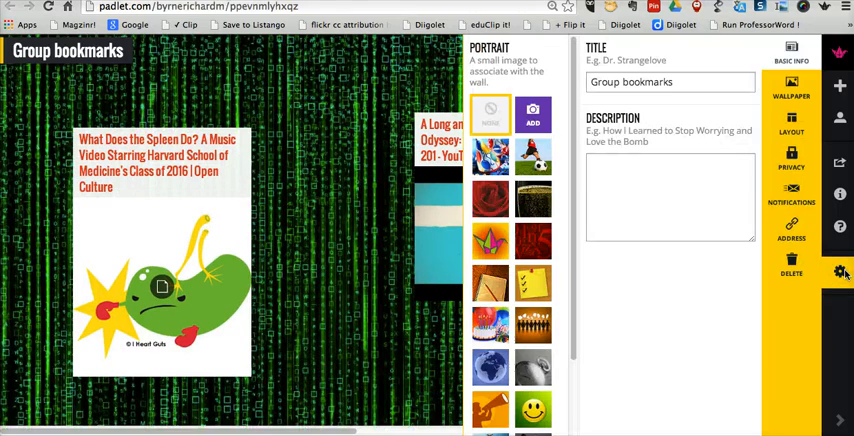
left_click(670, 195)
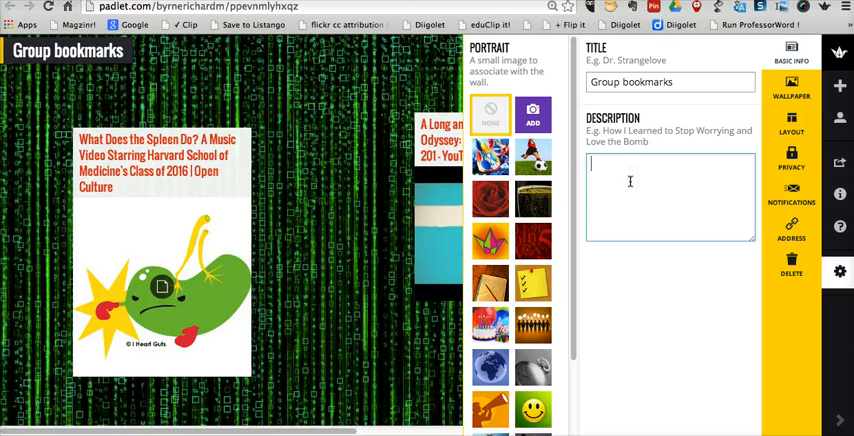
left_click(791, 160)
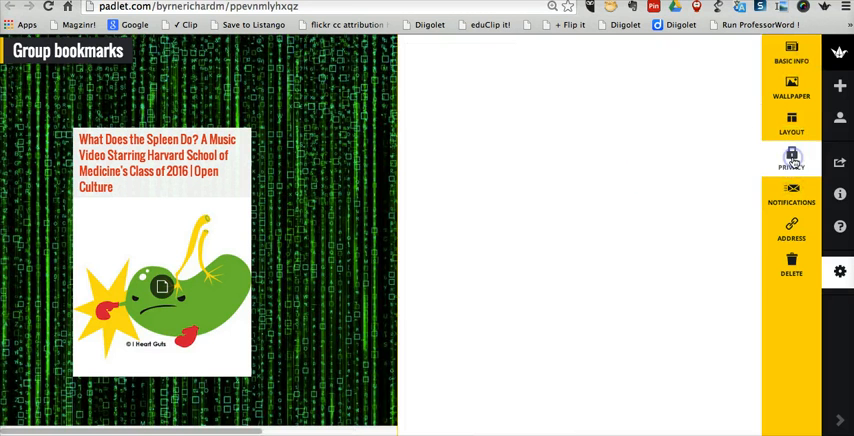
left_click(791, 160)
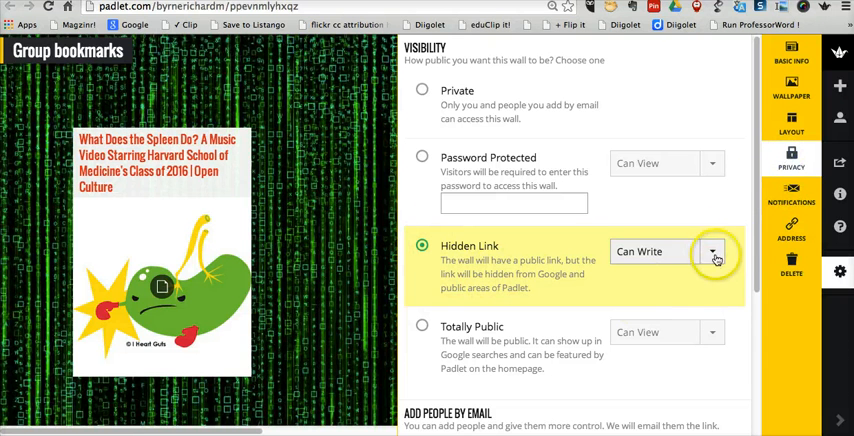
mouse_move(421, 160)
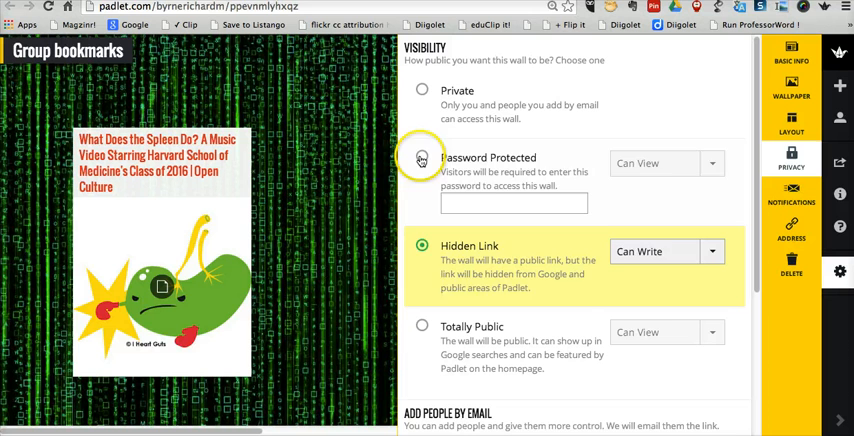
left_click(421, 158)
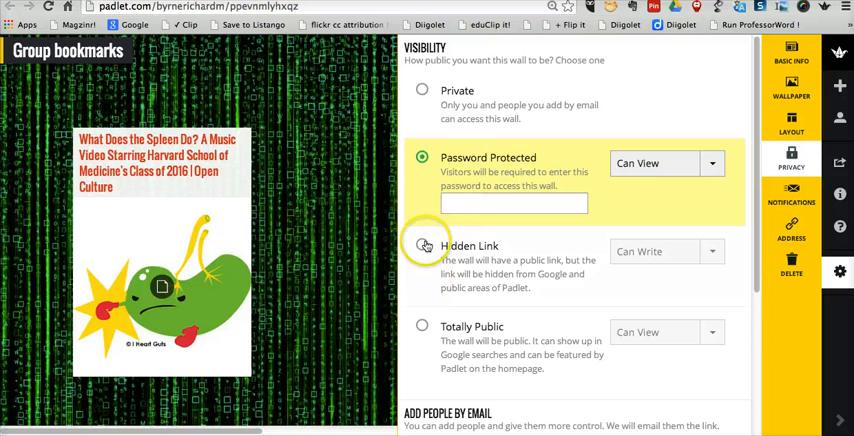
left_click(422, 246)
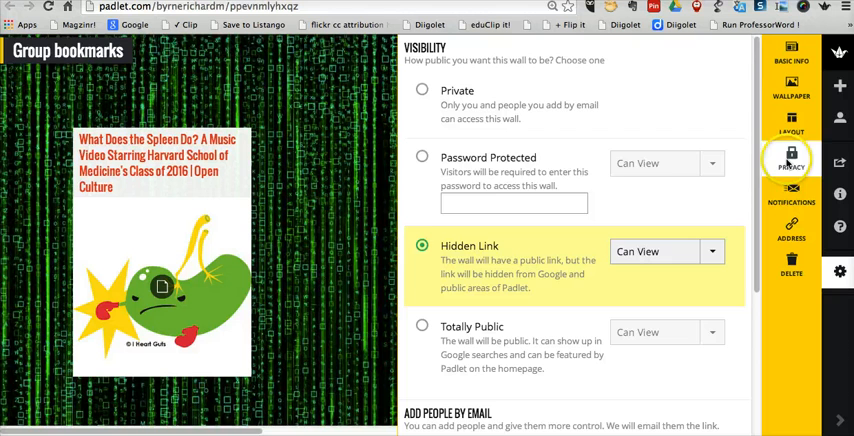
- Select the Stream layout in the wall's Layout settings
left_click(791, 120)
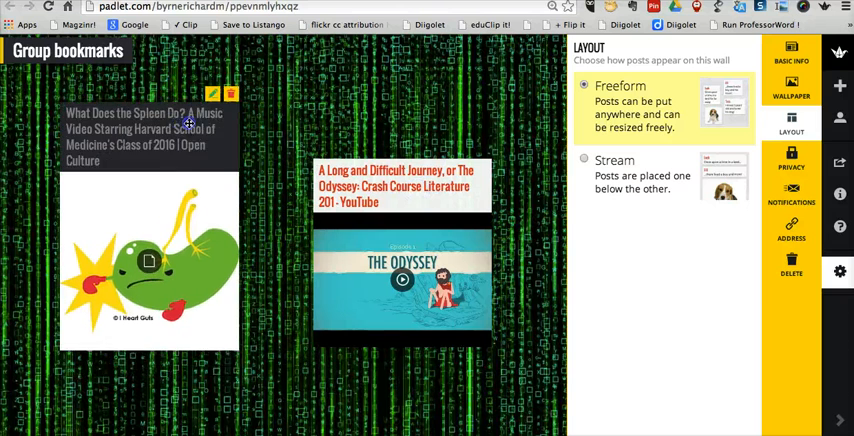
left_click(585, 160)
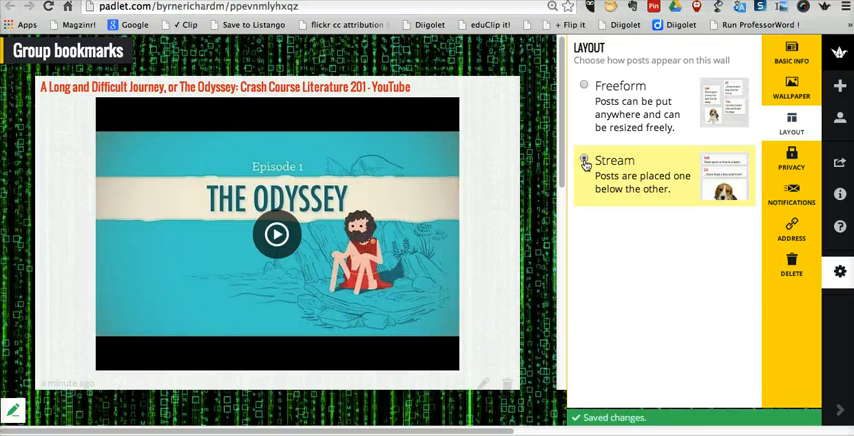
left_click(584, 160)
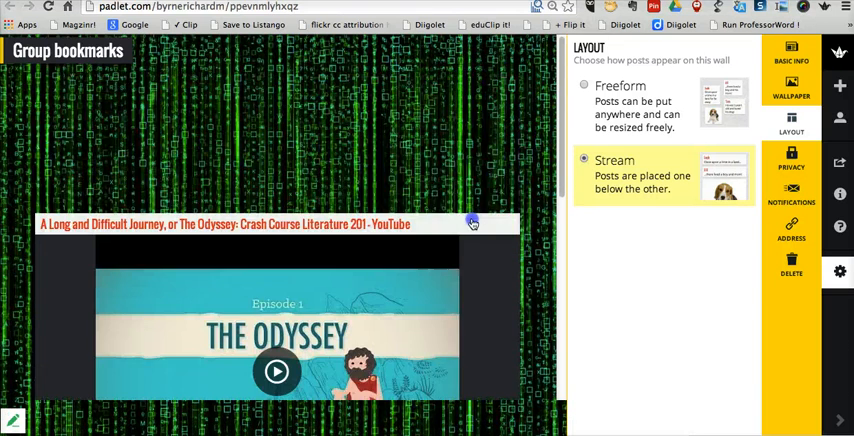